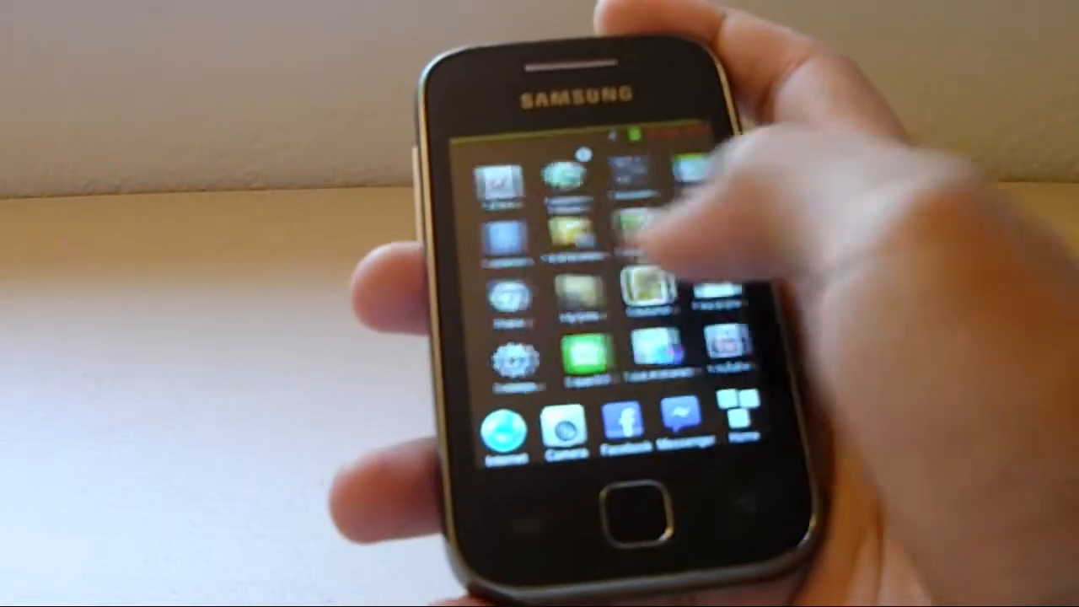
Swipe across the home screen to reach the Internet browser with firmware search results
scroll(left, 3)
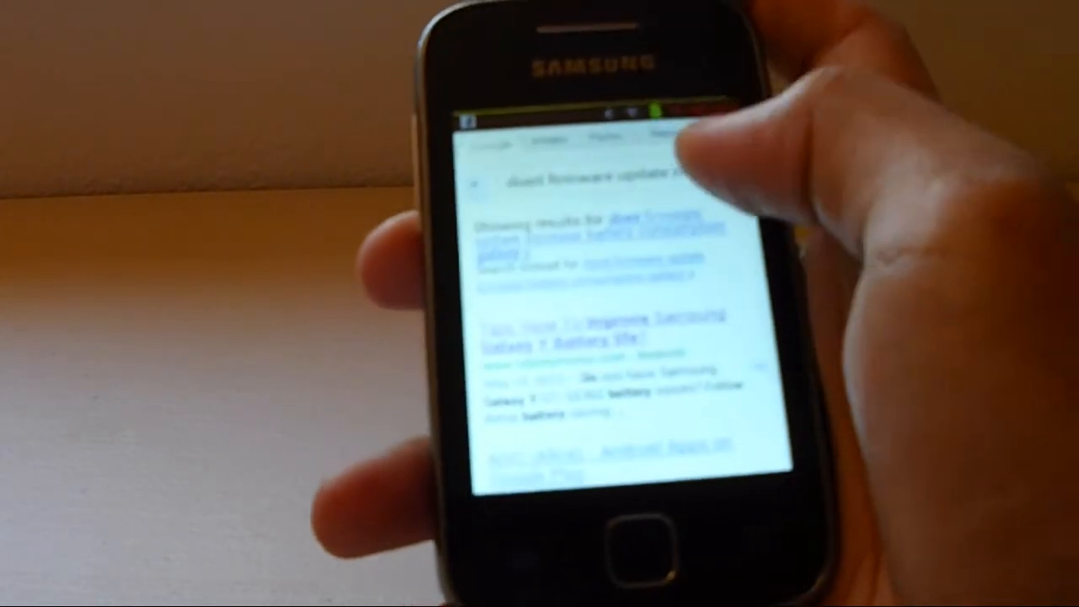
Search the web for 'update.zip 2shared' and get the results list
click(590, 160)
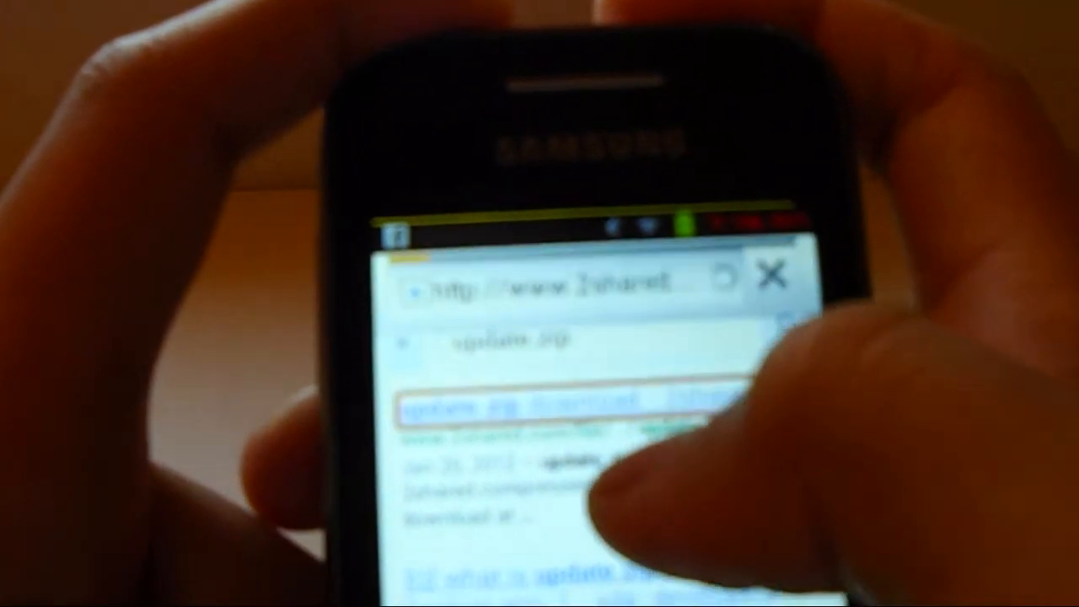
Download update.zip from its 2shared page via the DOWNLOAD button
click(548, 413)
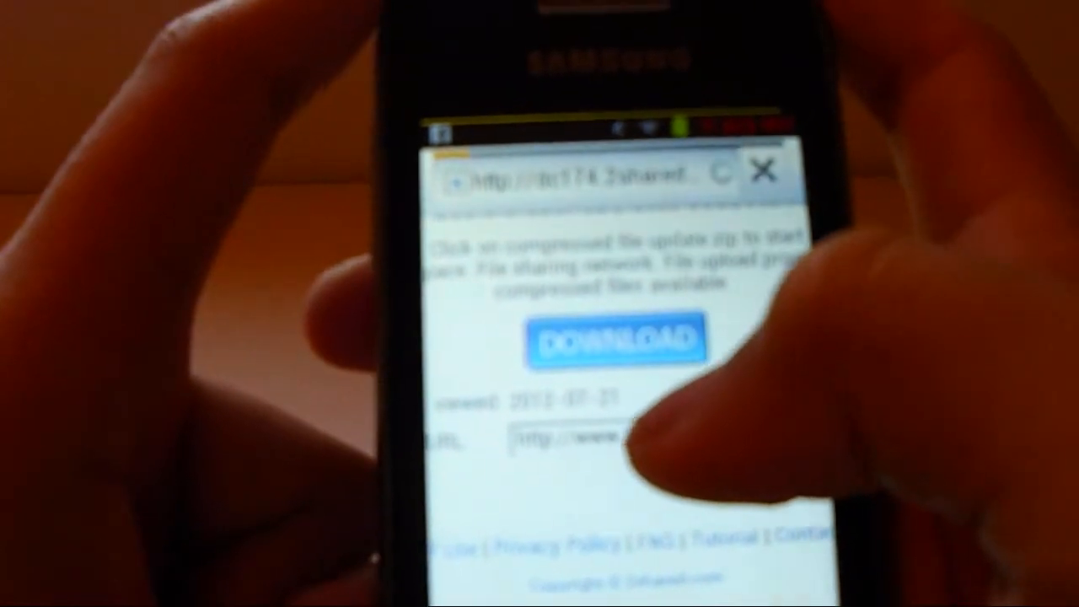
click(614, 341)
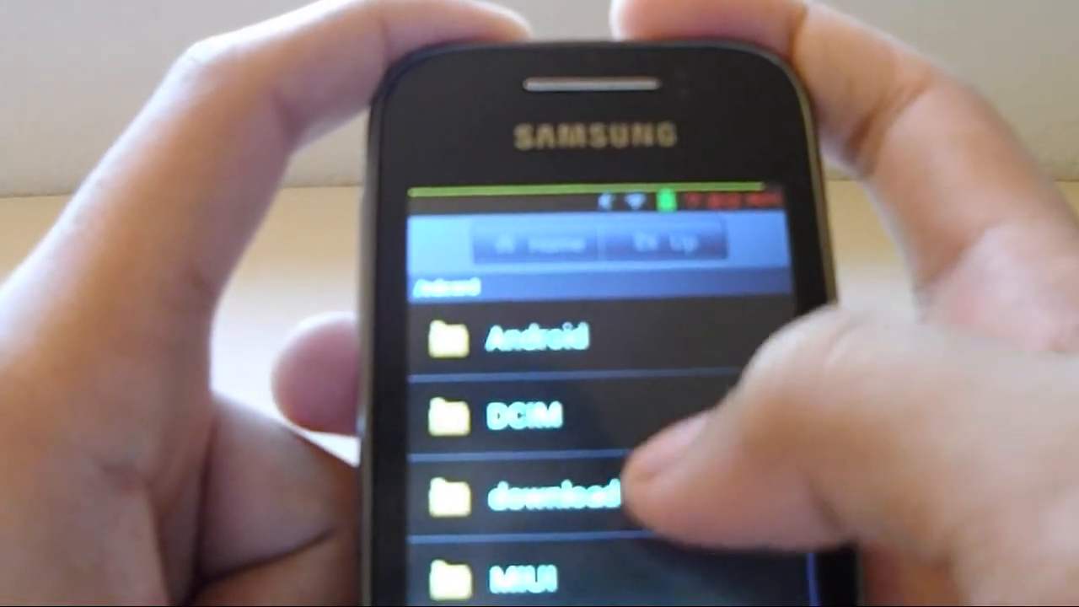
Check the download folder in My Files, then shut the phone down, confirming with OK
click(539, 493)
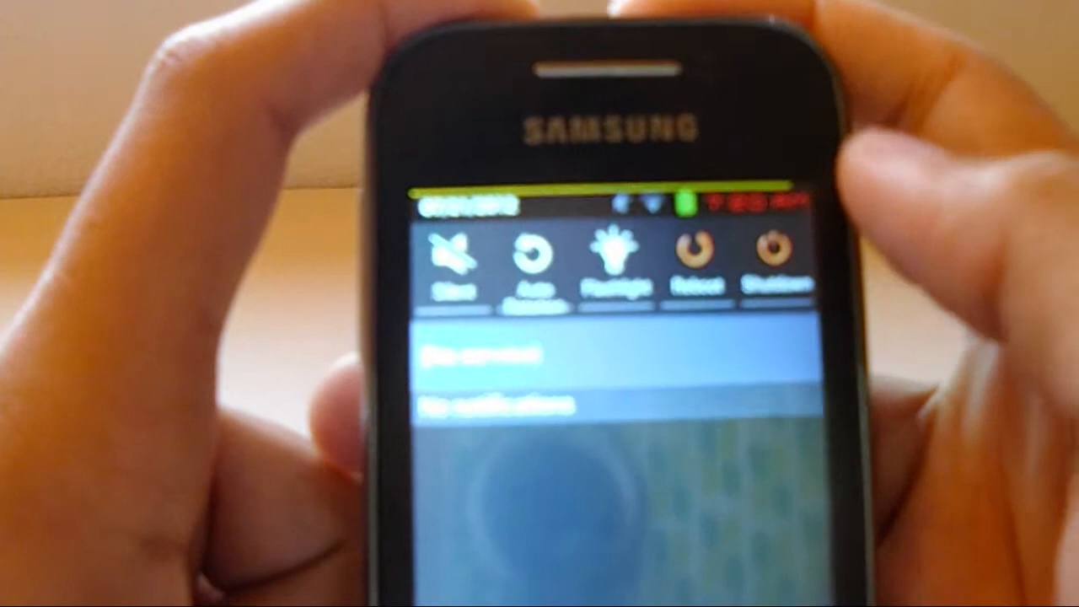
click(772, 267)
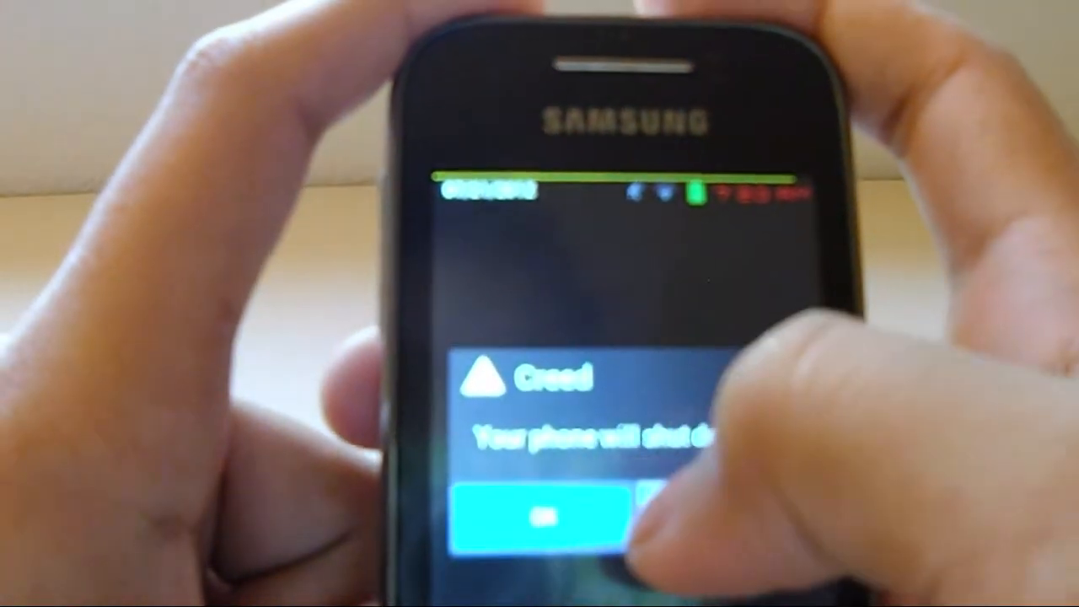
click(543, 516)
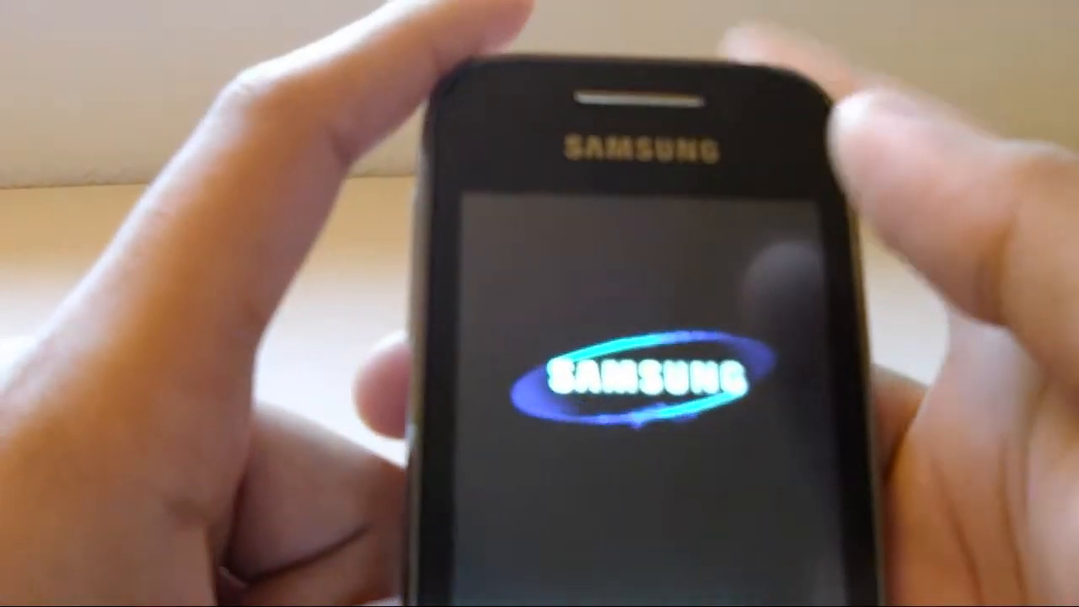